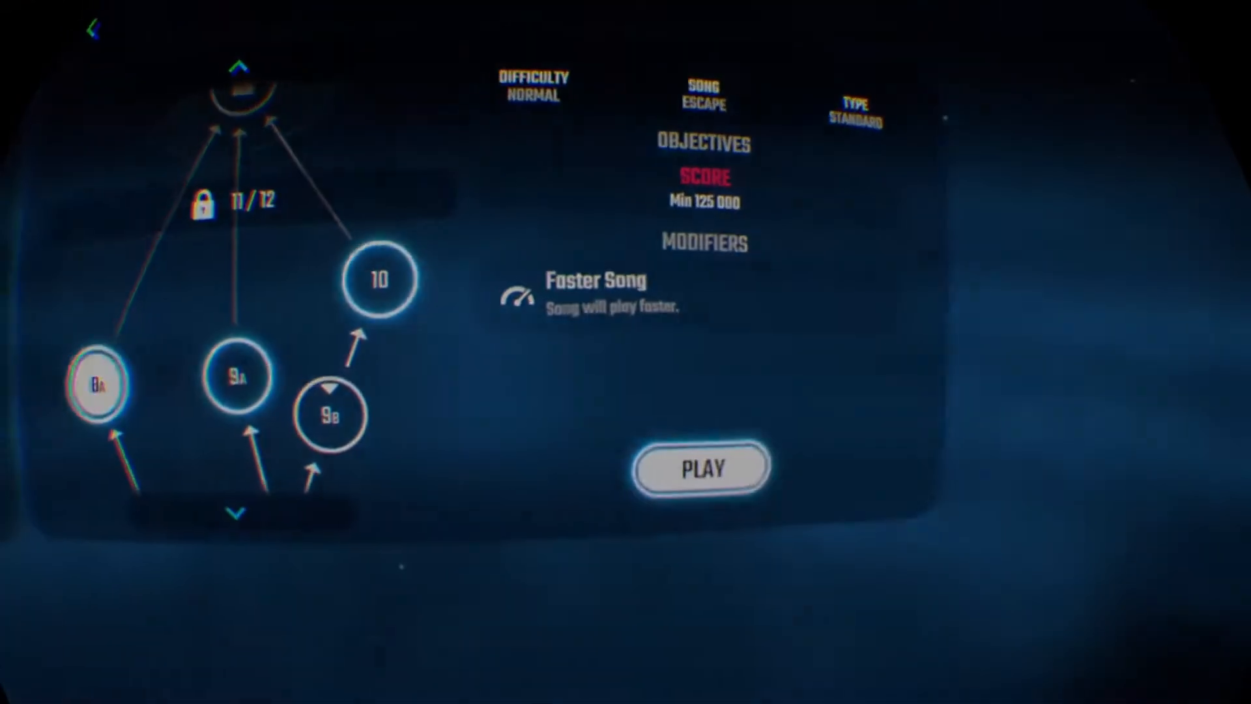
- Start campaign level 8A 'Escape' on Normal with Faster Song, then pause
left_click(701, 468)
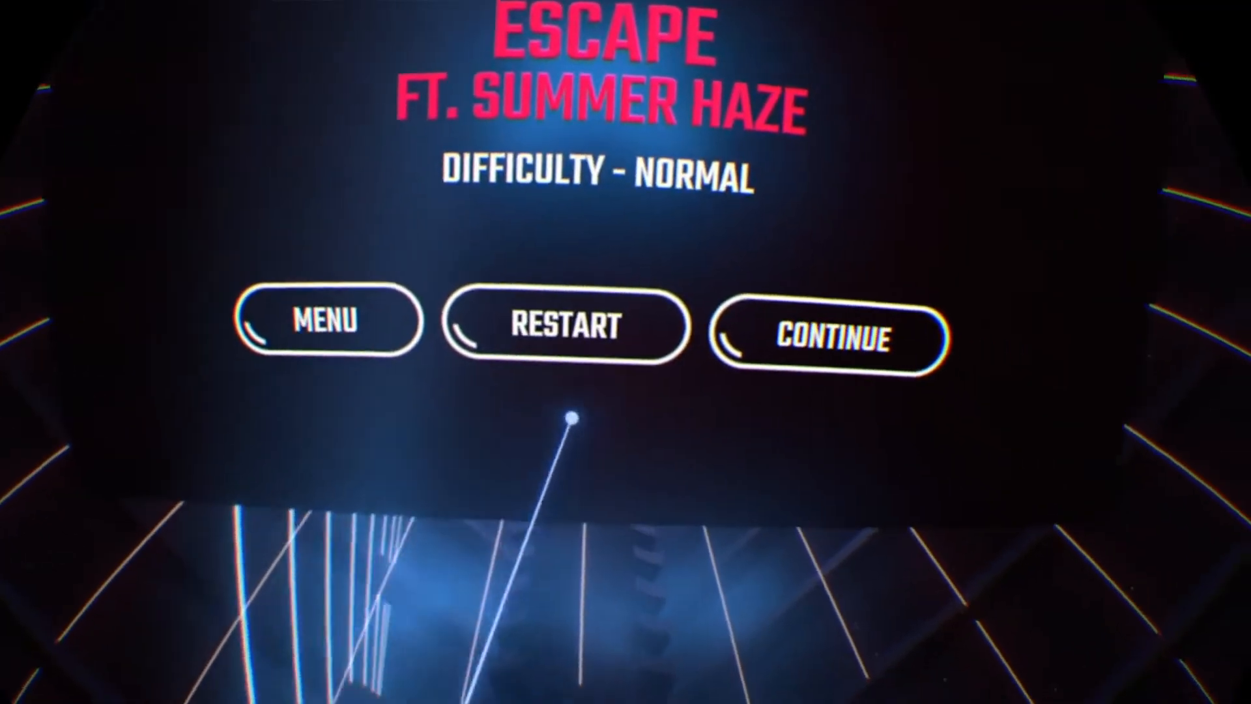
- Resume the paused Escape run and play until it fails at 112,767 points
left_click(830, 335)
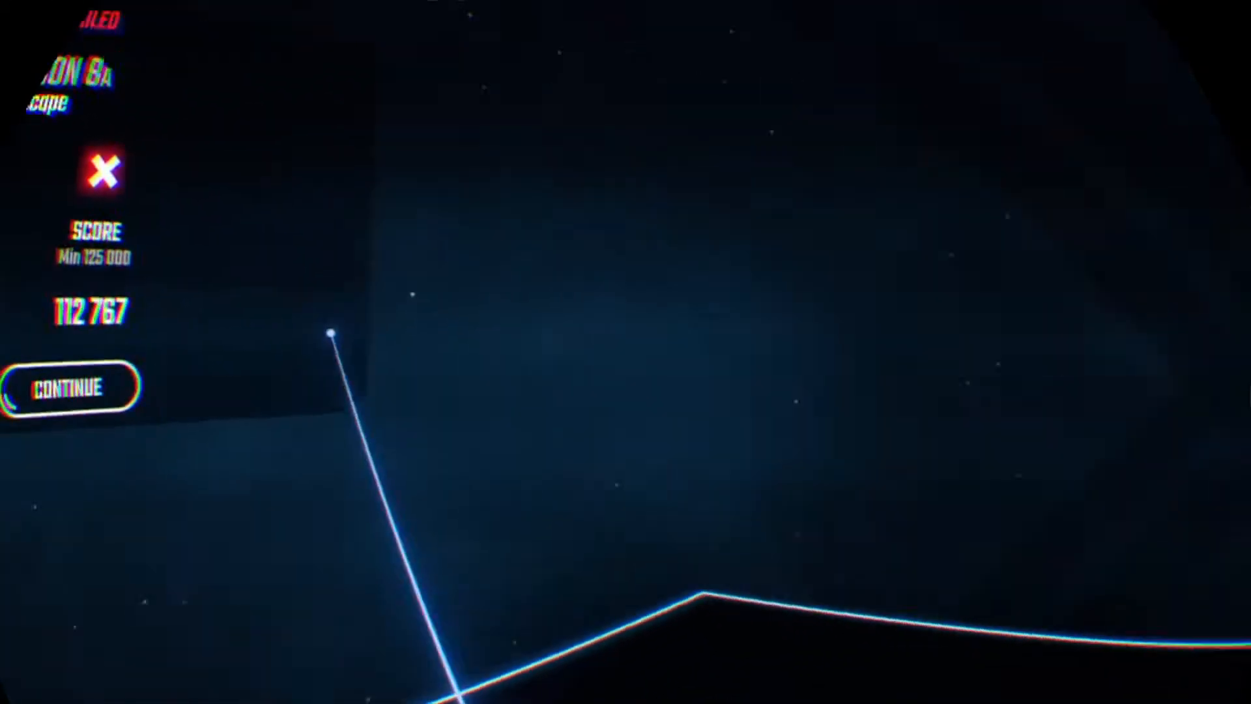
- Dismiss the level-failed results panel for Escape with CONTINUE
left_click(67, 388)
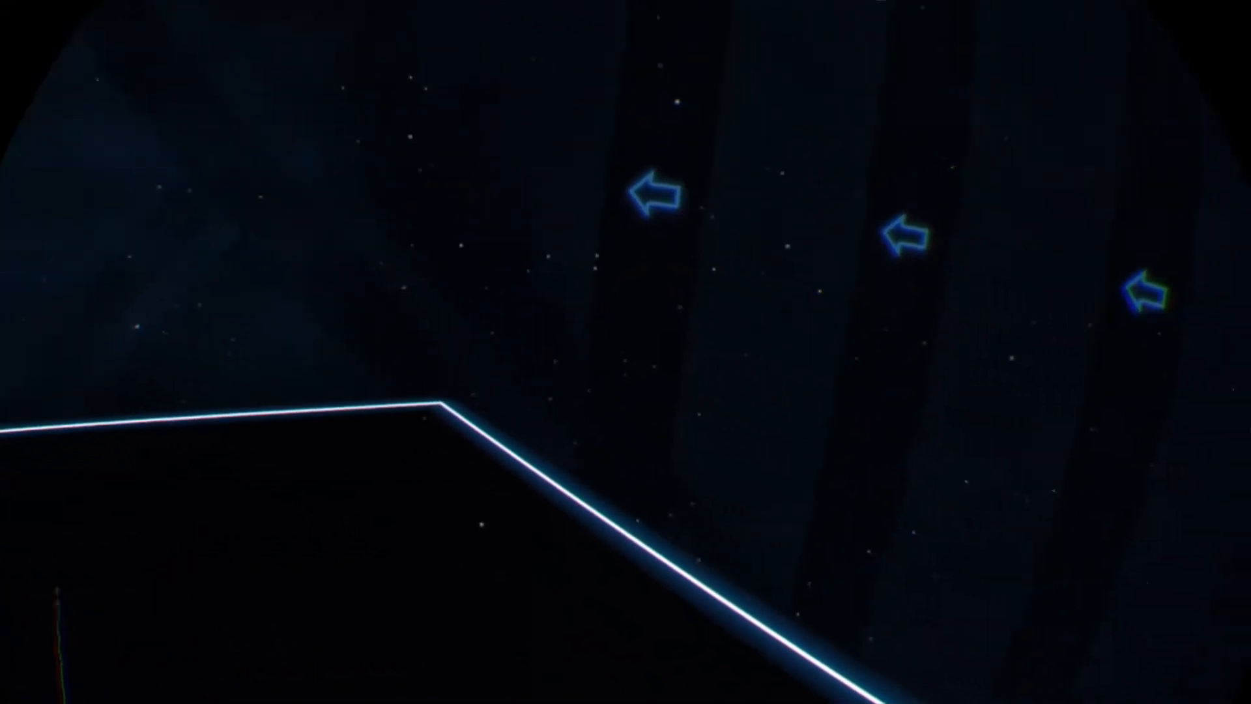